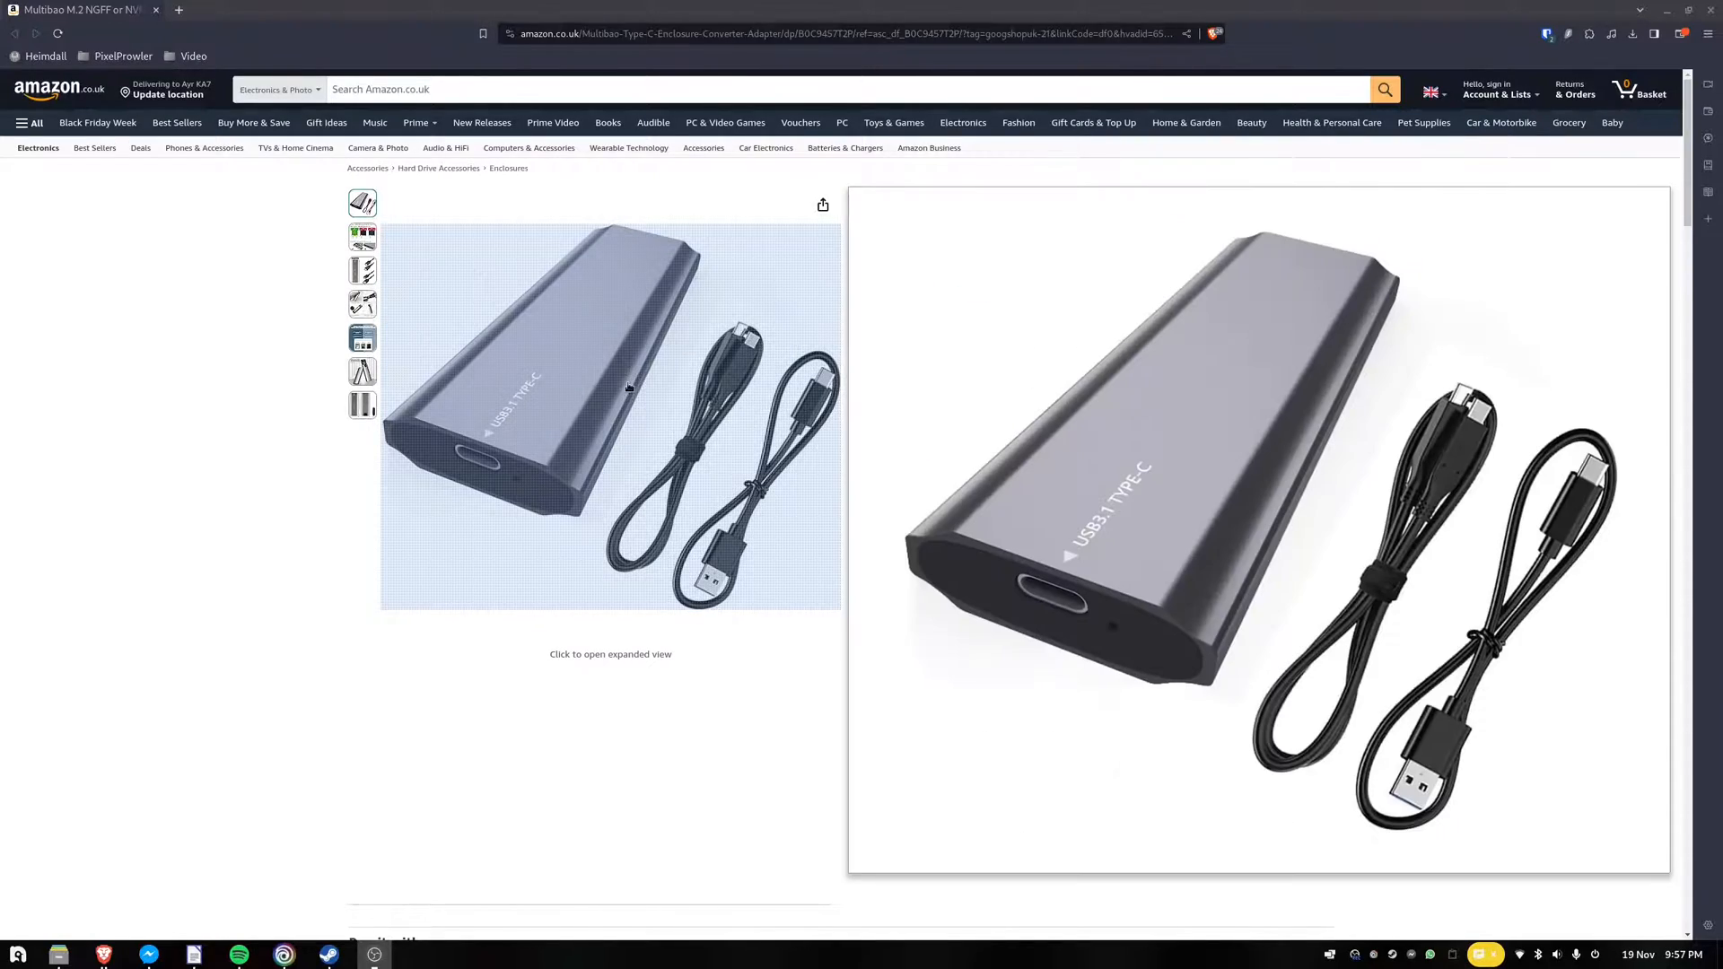
# - Browse the Nobara Welcome window and move to the First Steps section of the guide
pyautogui.scroll(-3)
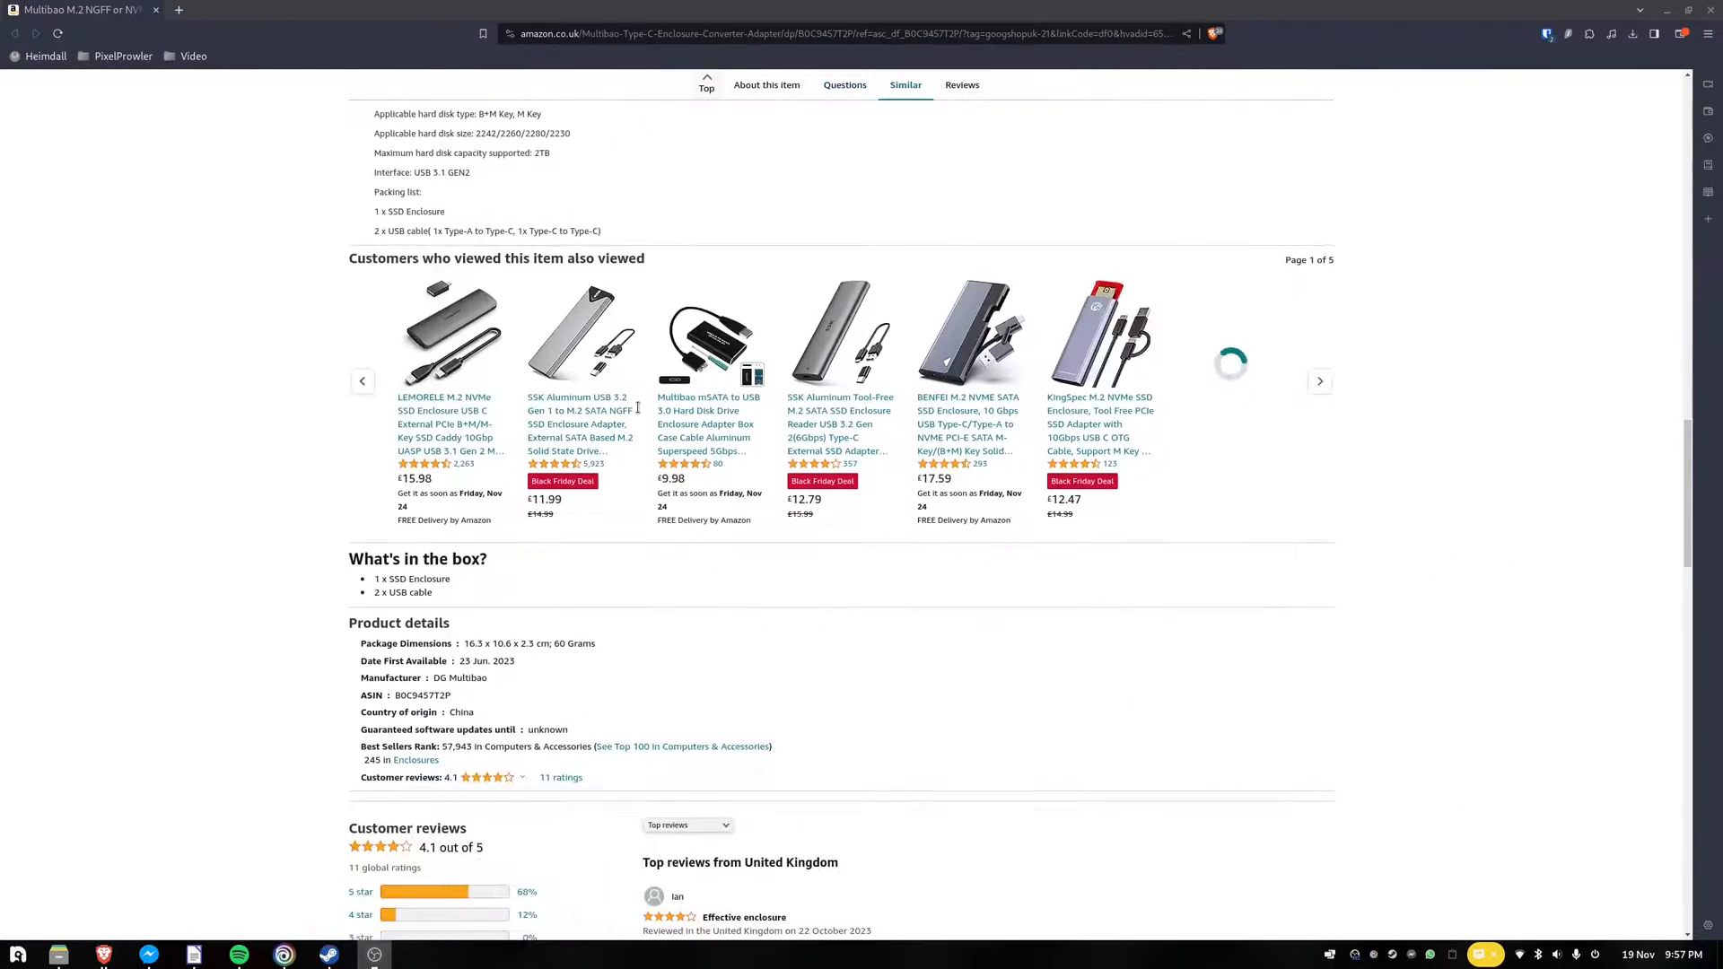
pyautogui.scroll(3)
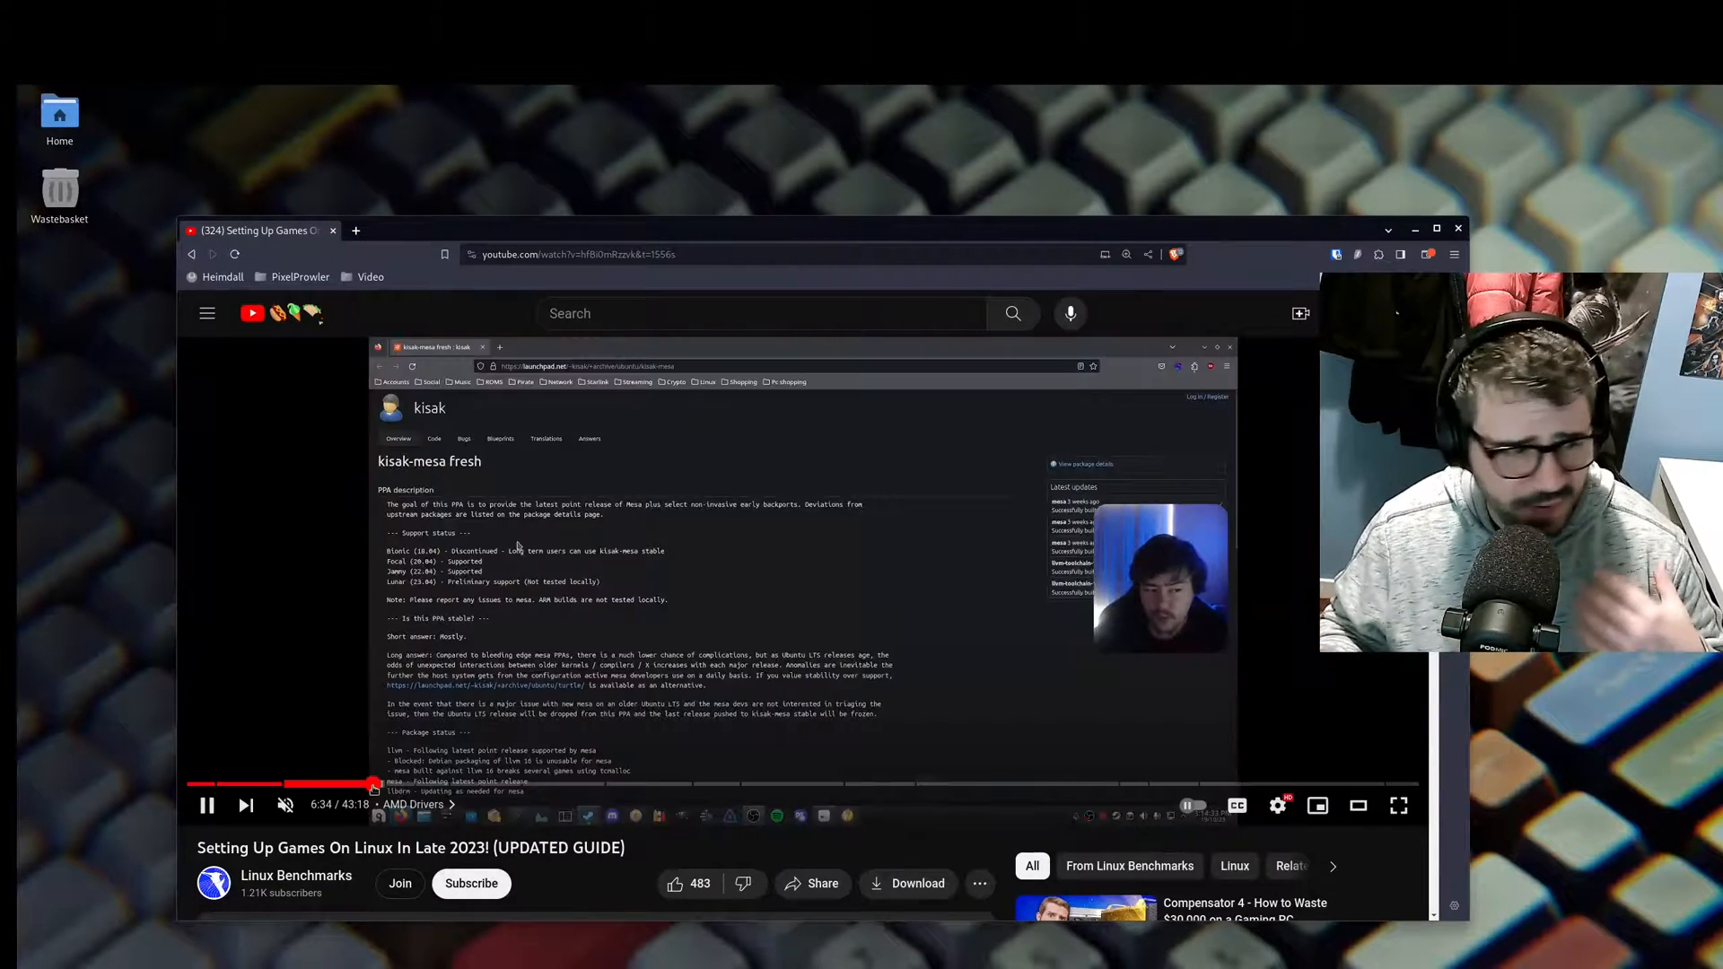
pyautogui.click(490, 785)
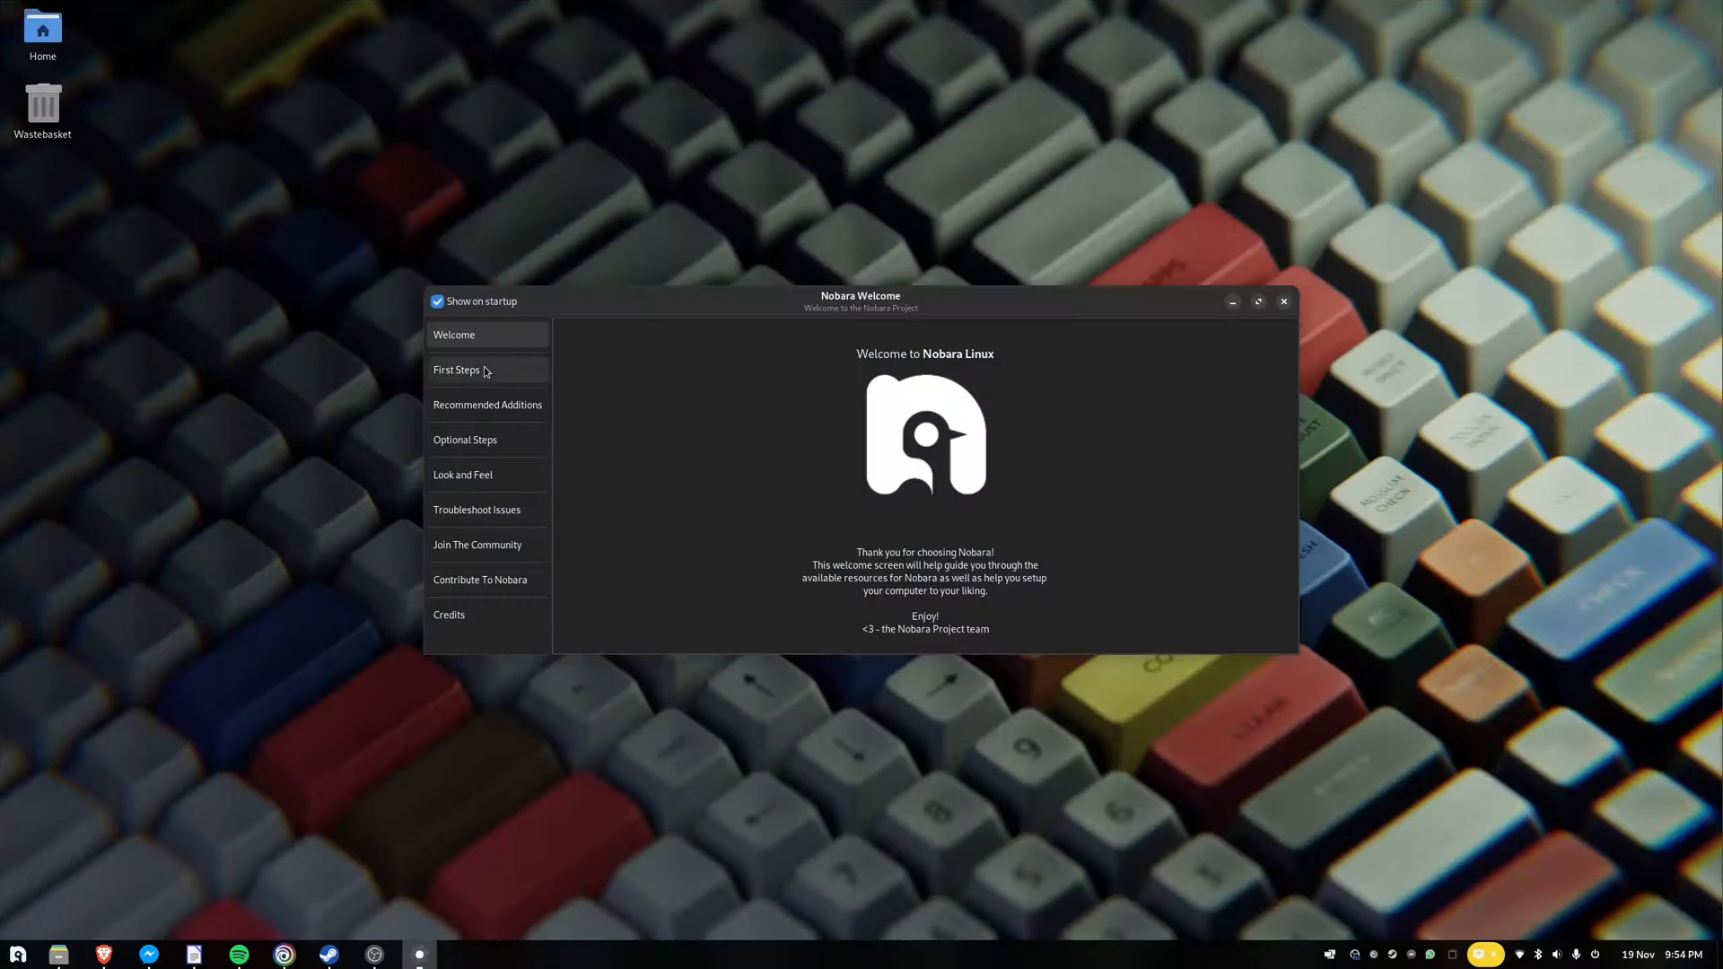
pyautogui.click(456, 369)
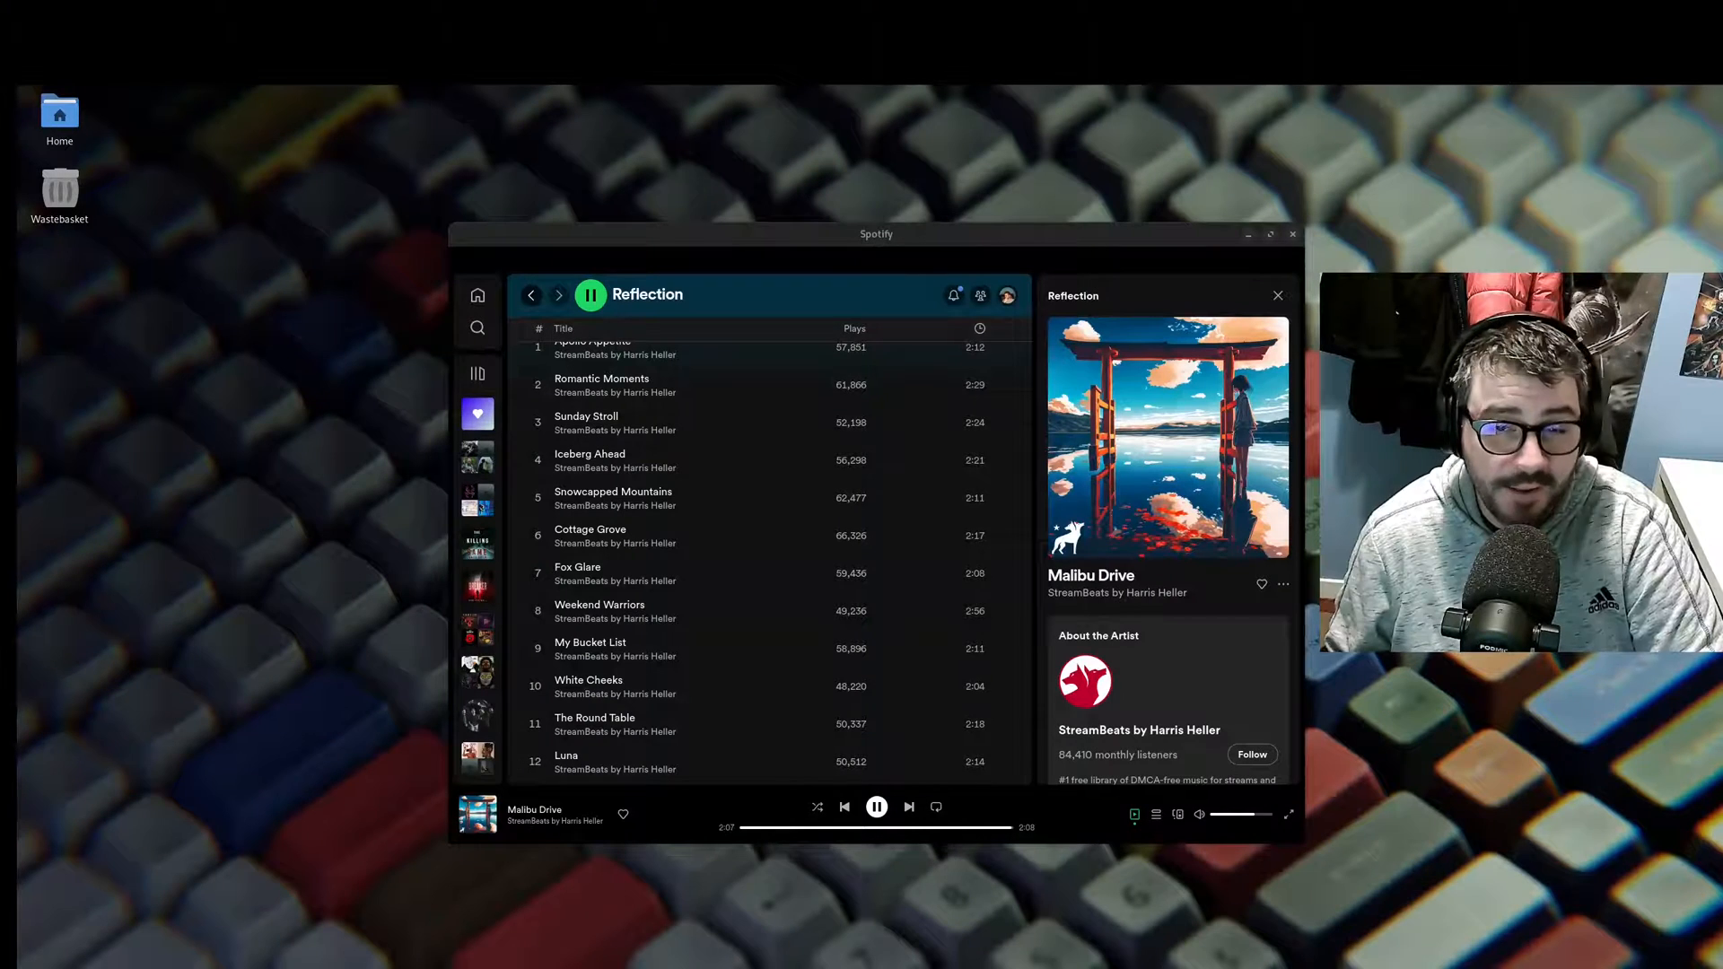
pyautogui.click(908, 806)
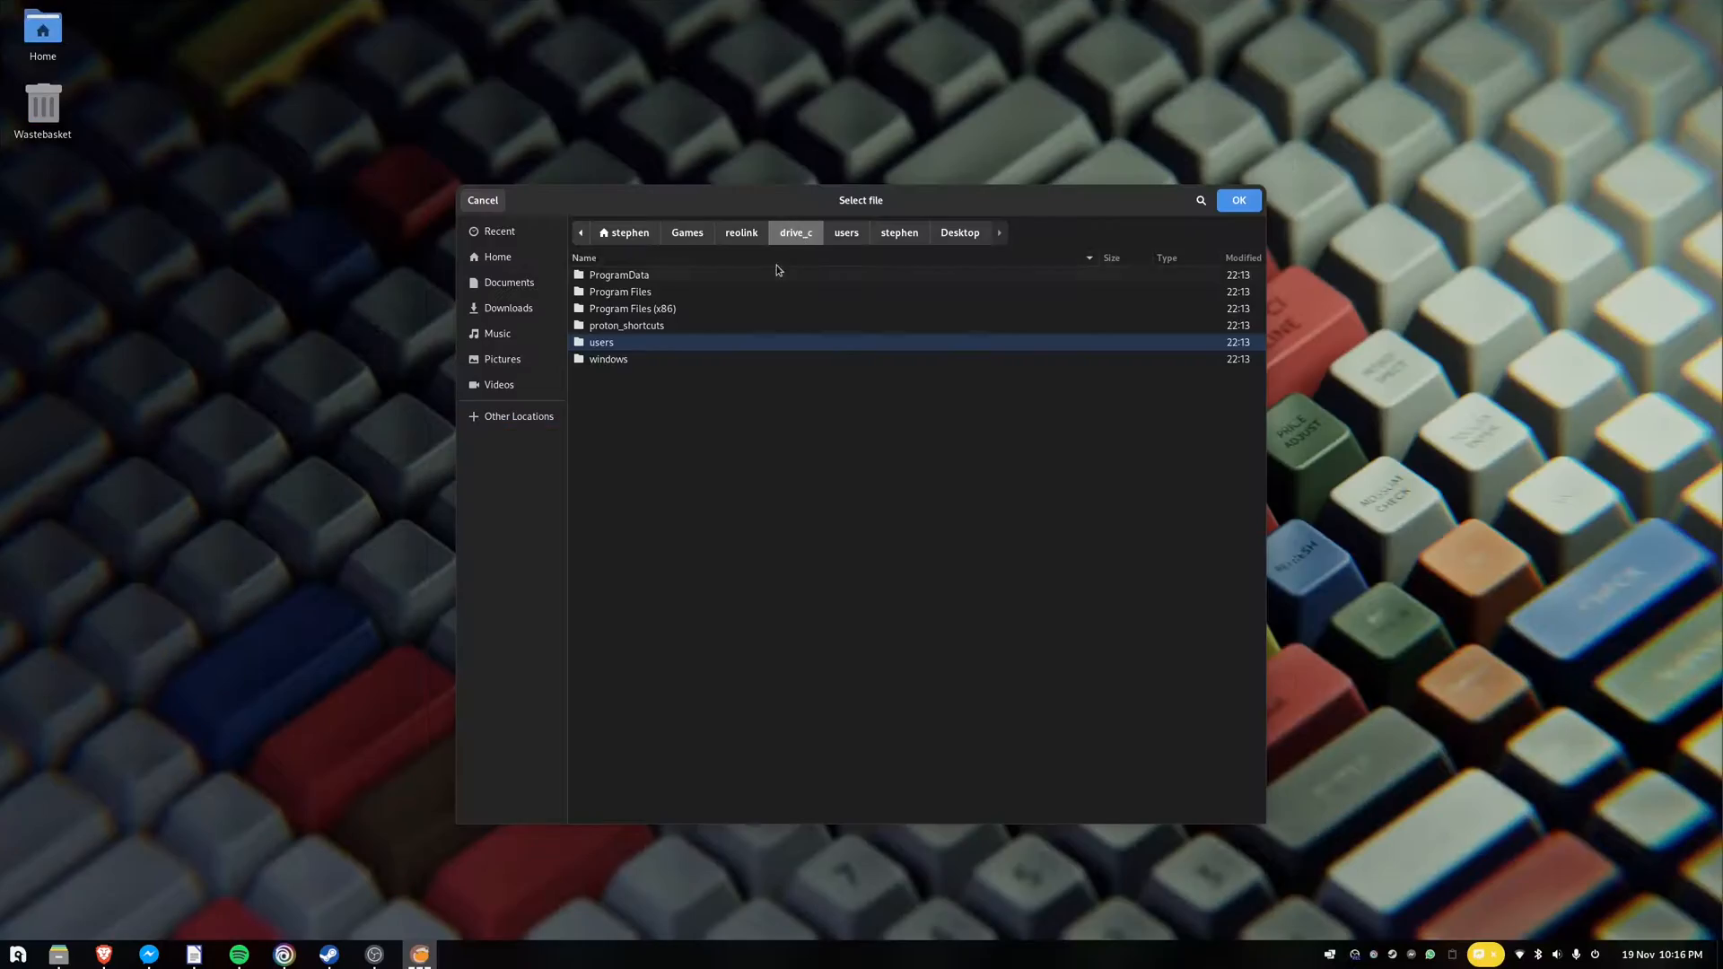
# - Navigate the Reolink bottle's drive_c and Program Files (x86) folders to locate the Reolink installer
pyautogui.doubleClick(619, 307)
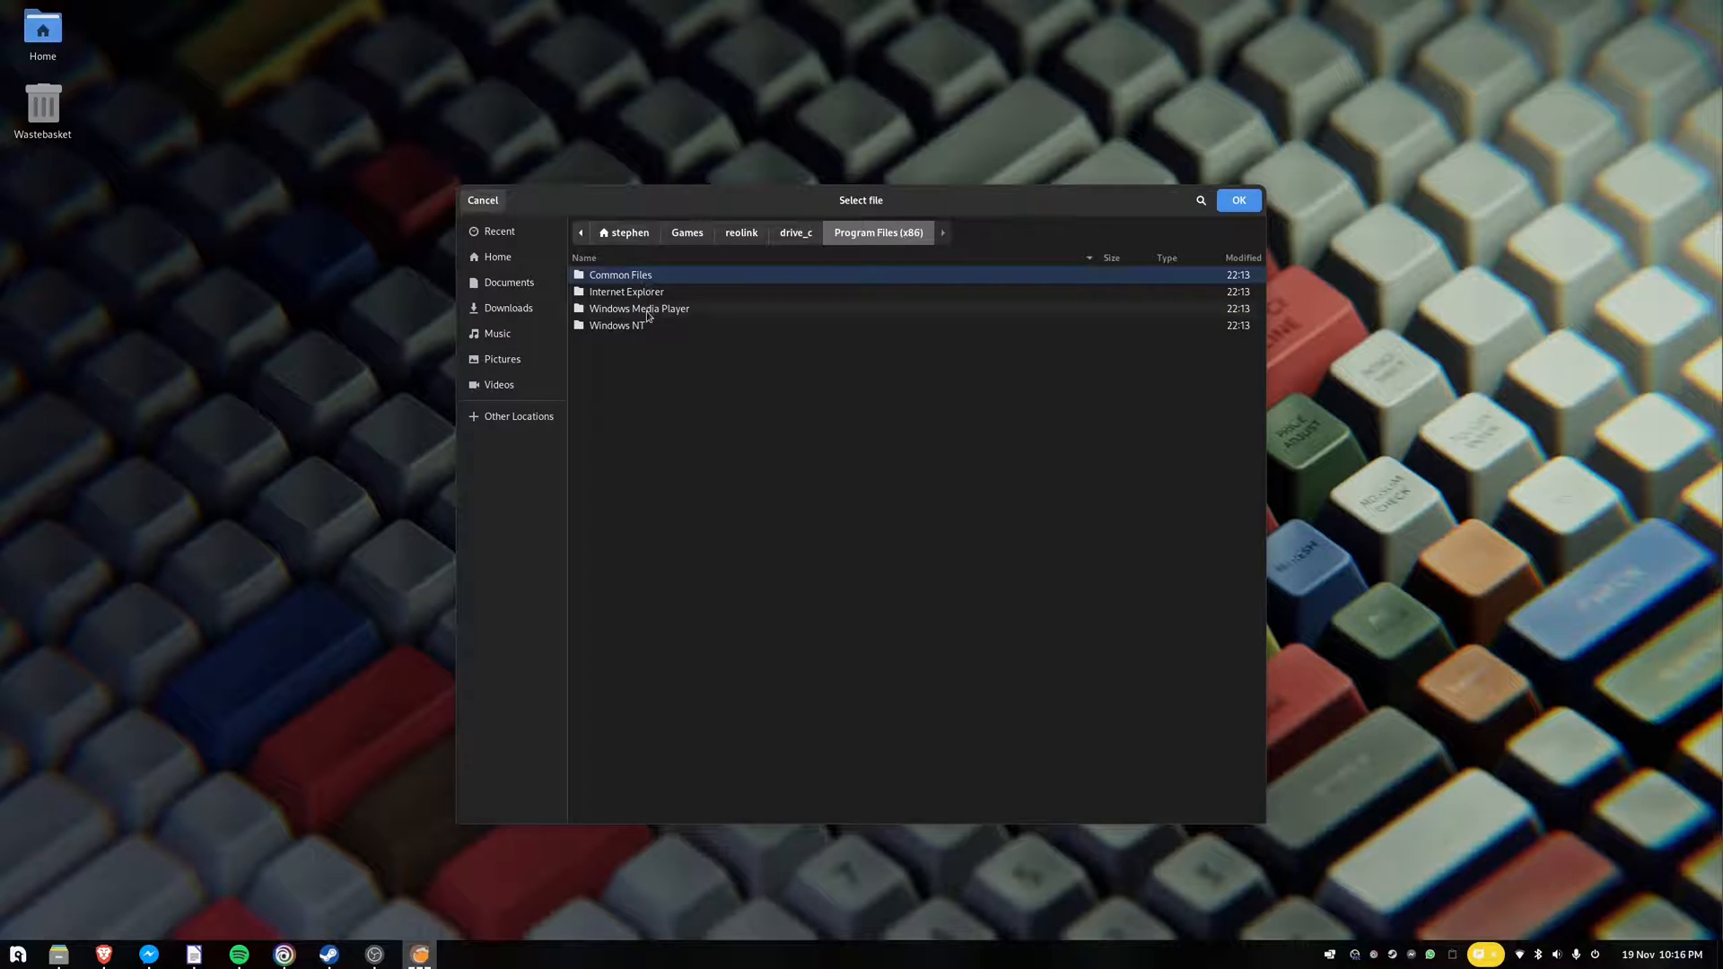
pyautogui.click(865, 231)
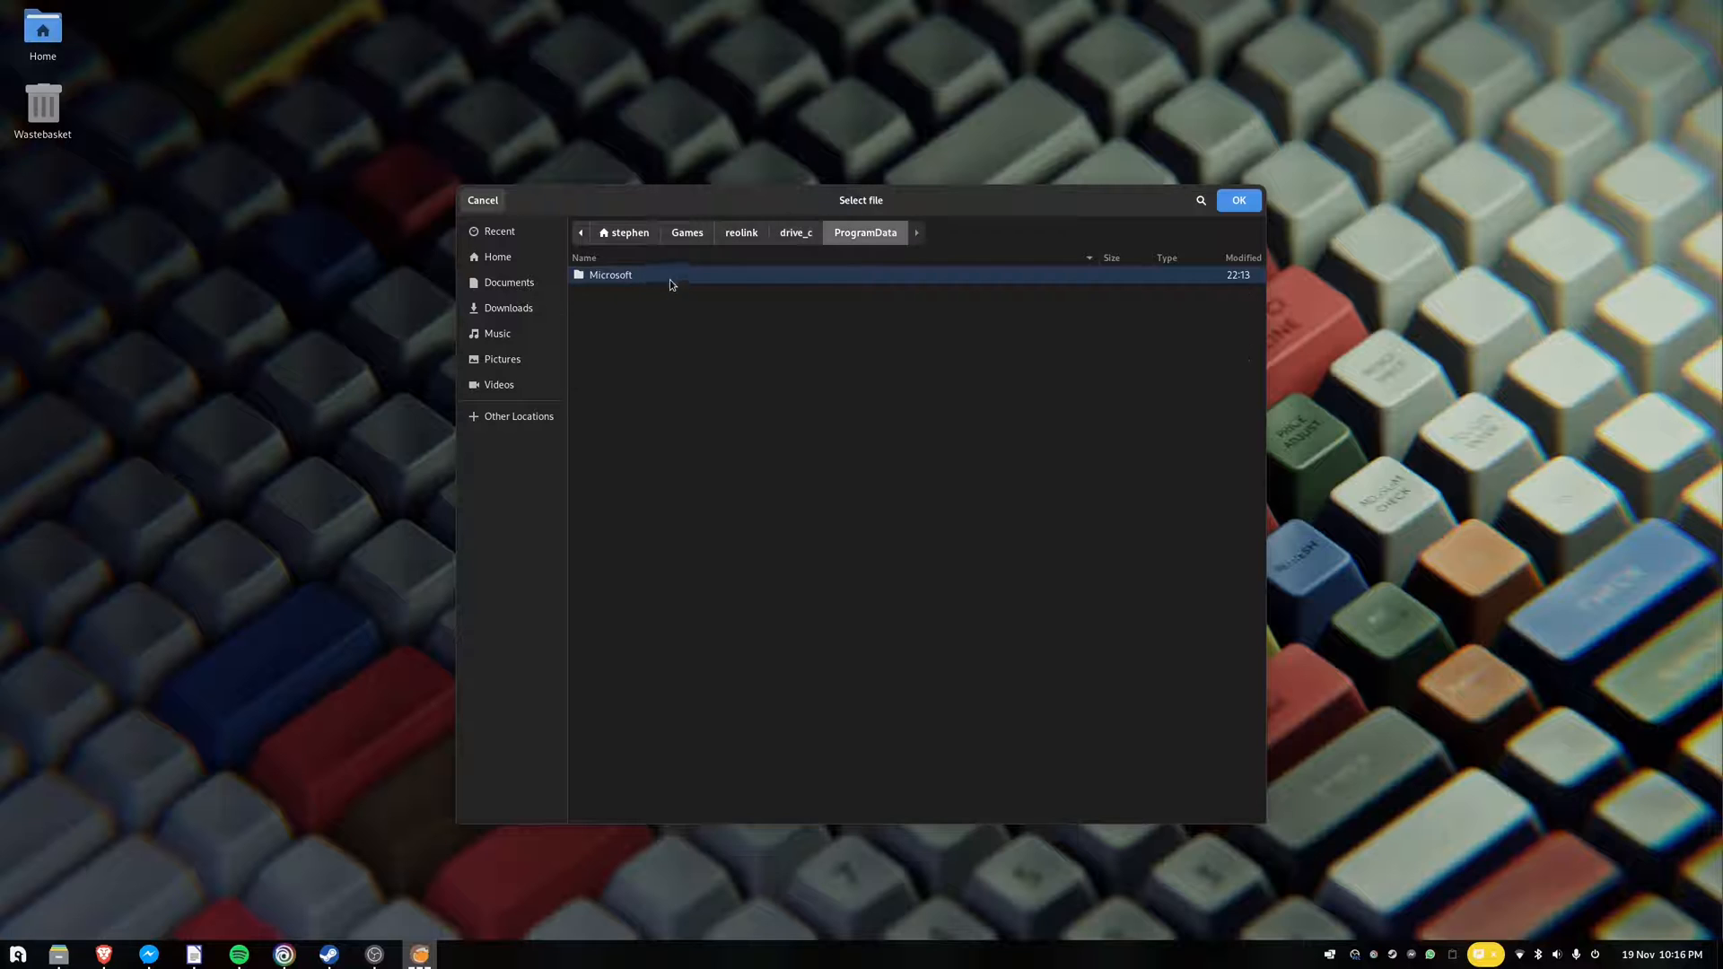
pyautogui.click(796, 232)
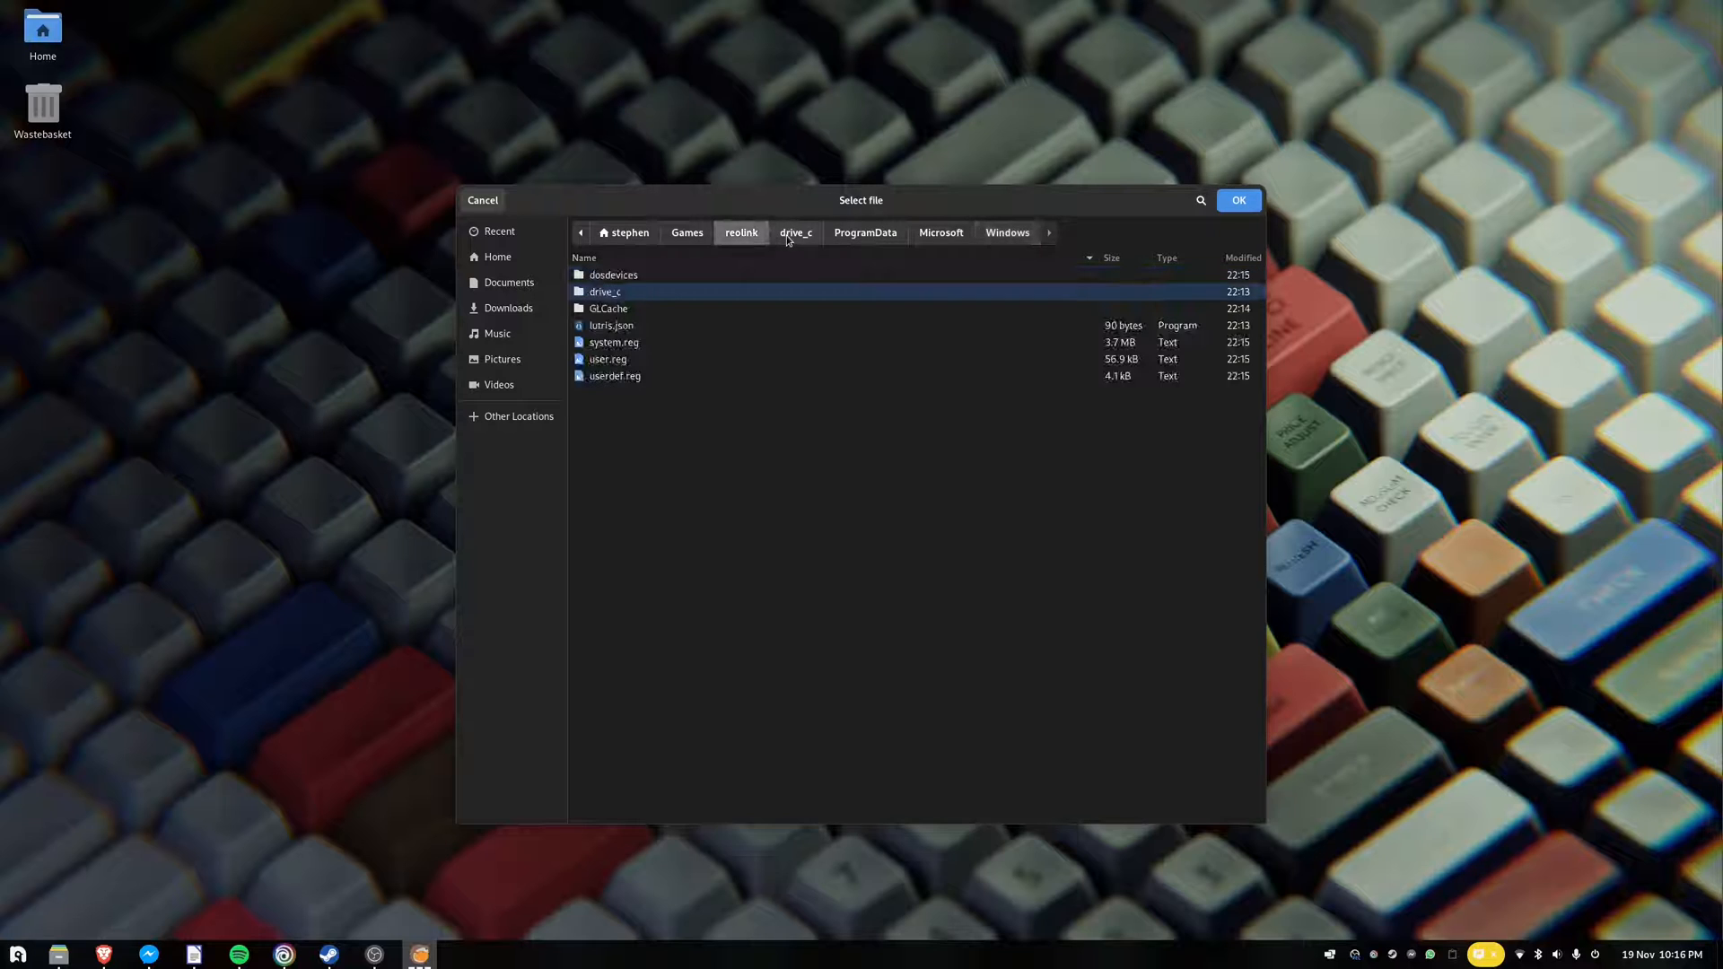
pyautogui.click(1237, 199)
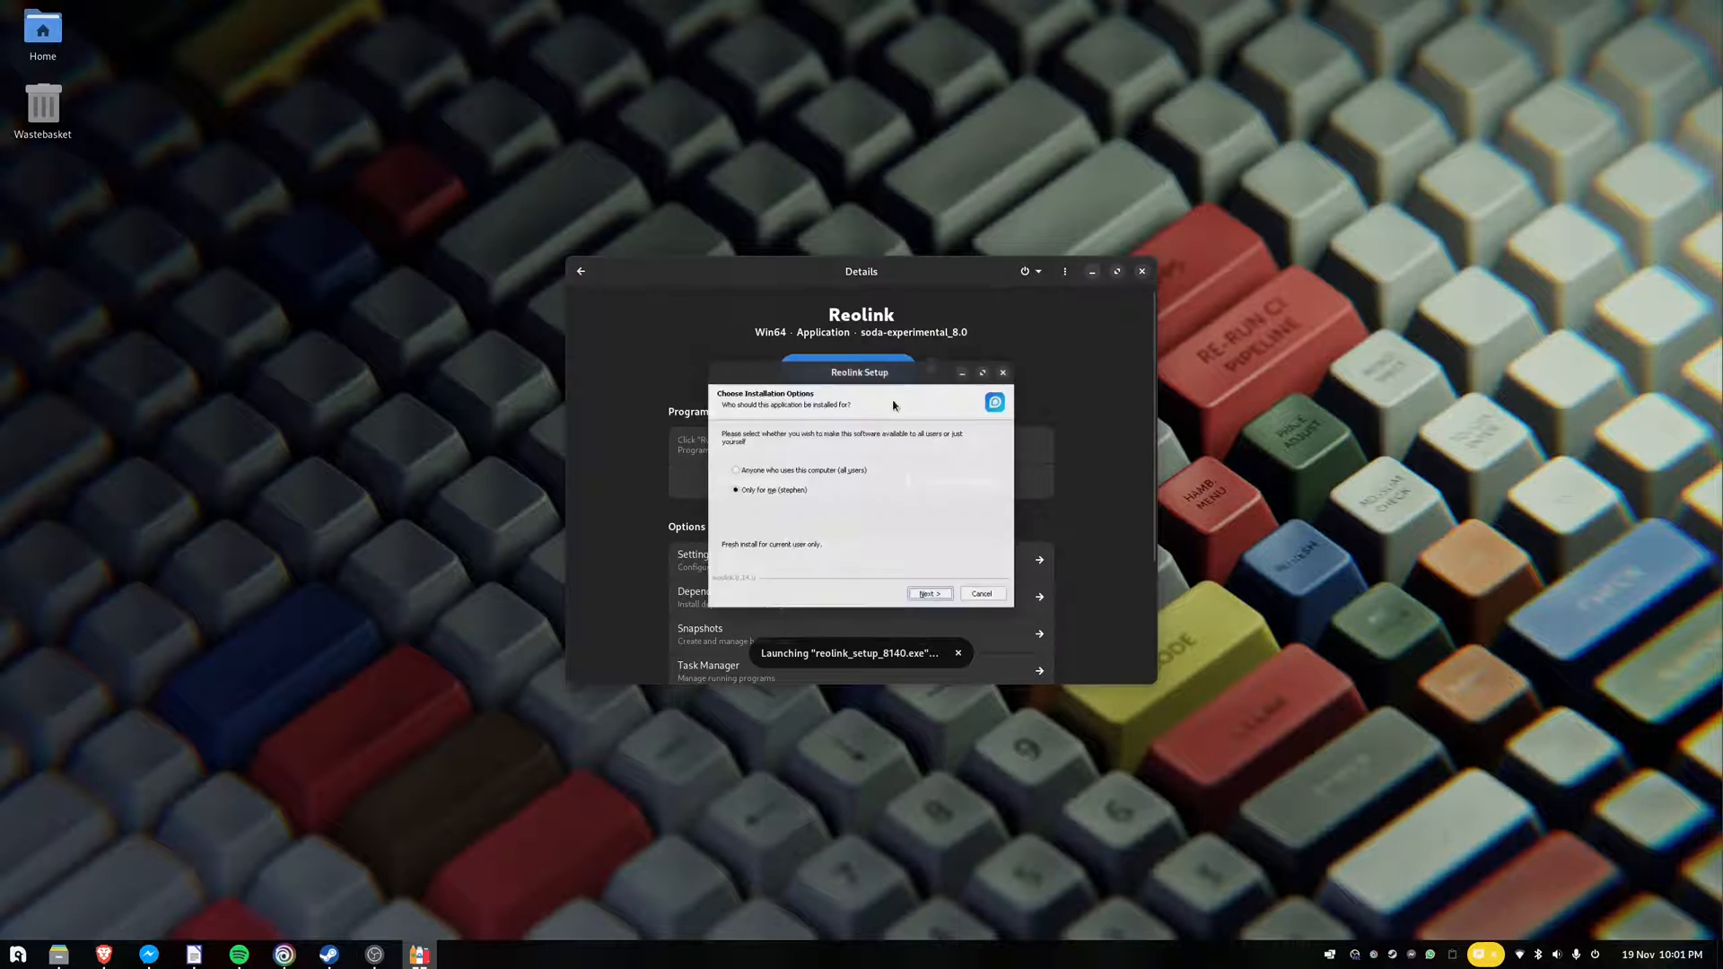
# - Install Reolink into the default destination folder and finish the installer
pyautogui.click(928, 594)
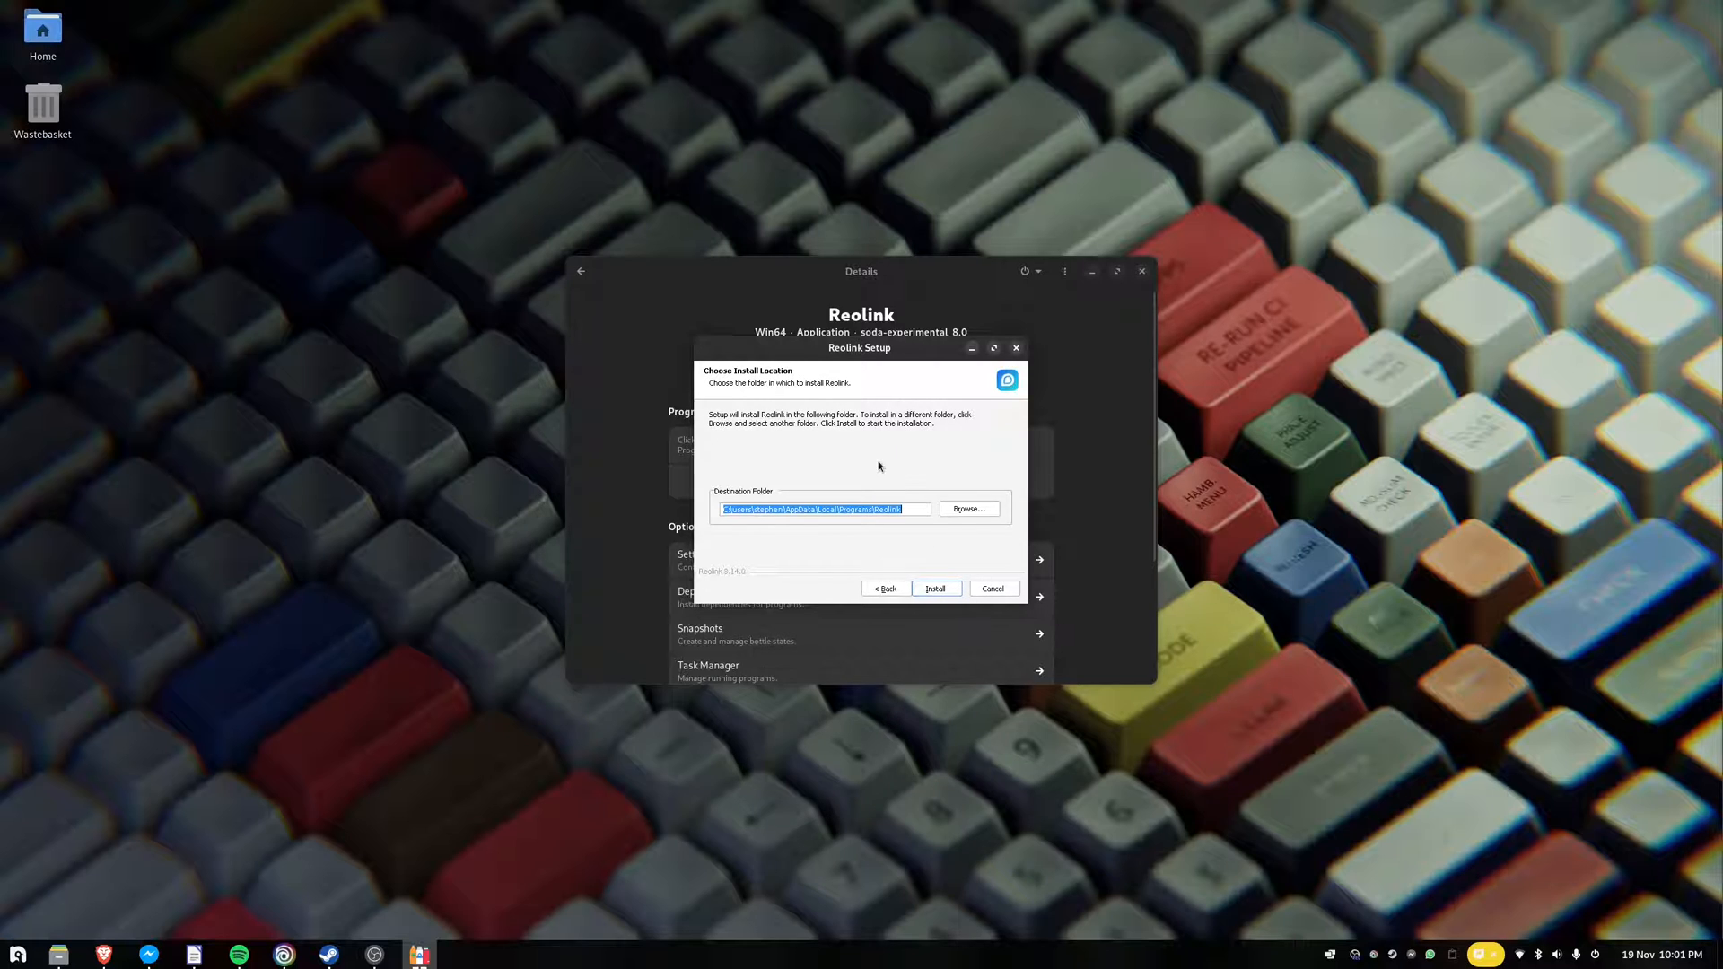
pyautogui.click(935, 589)
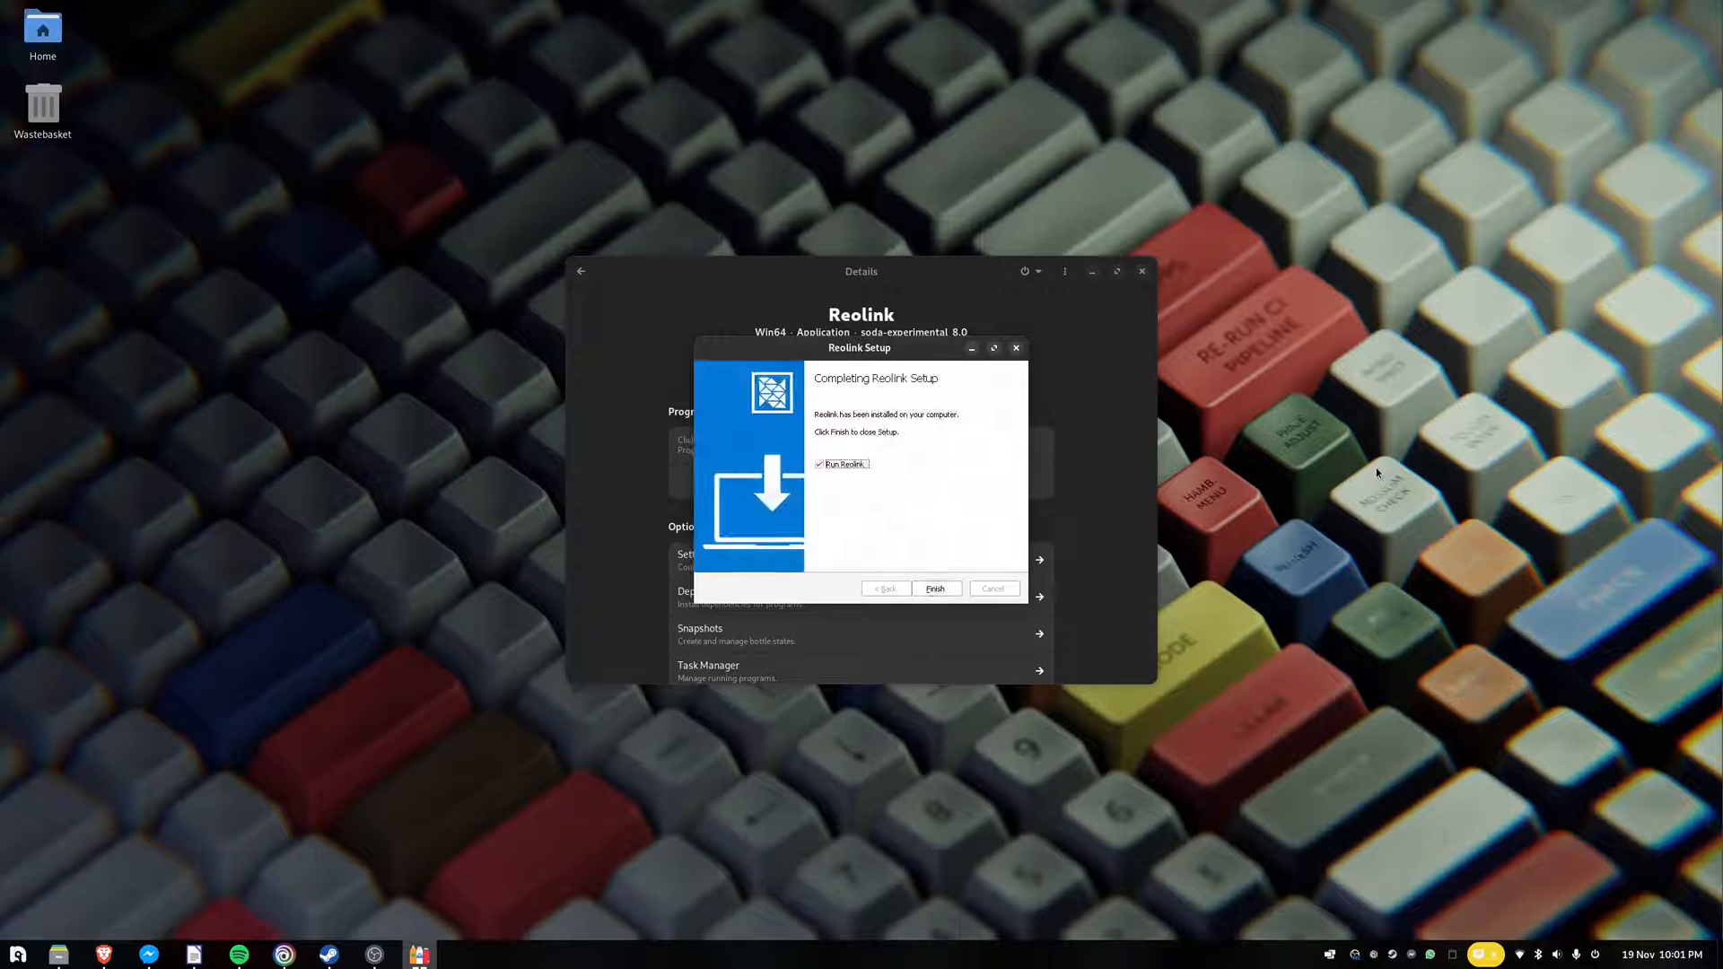
pyautogui.click(933, 588)
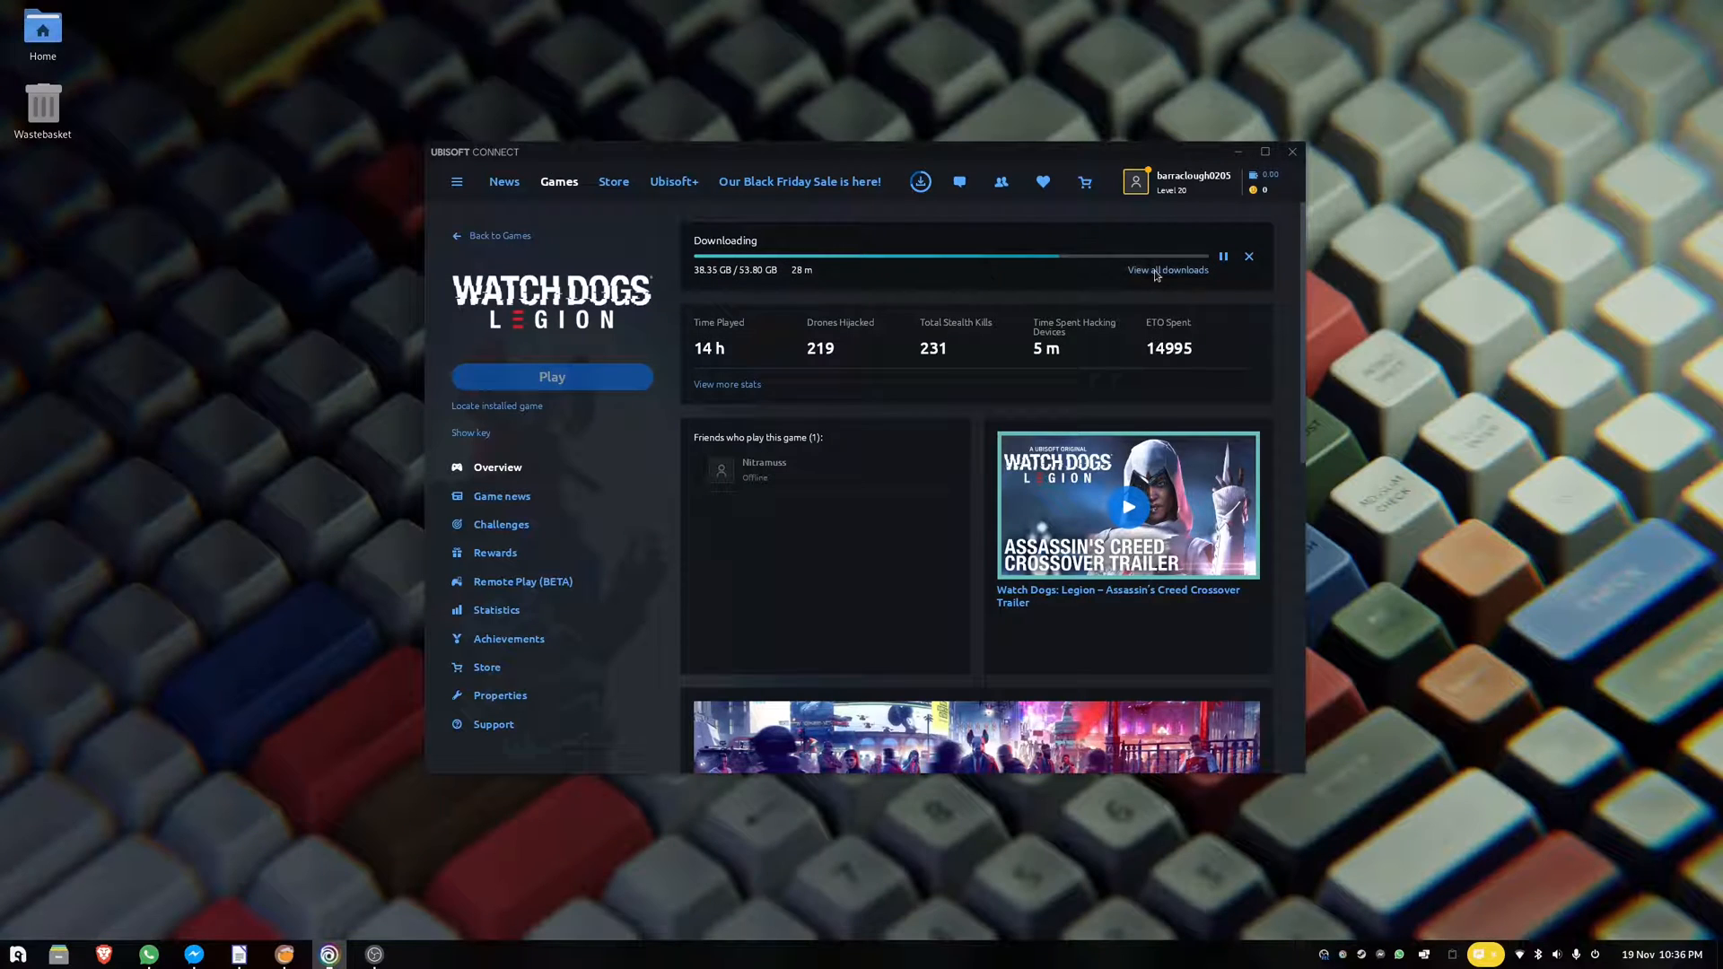
# - Review the Watch Dogs: Legion download progress in Ubisoft Connect
pyautogui.click(557, 182)
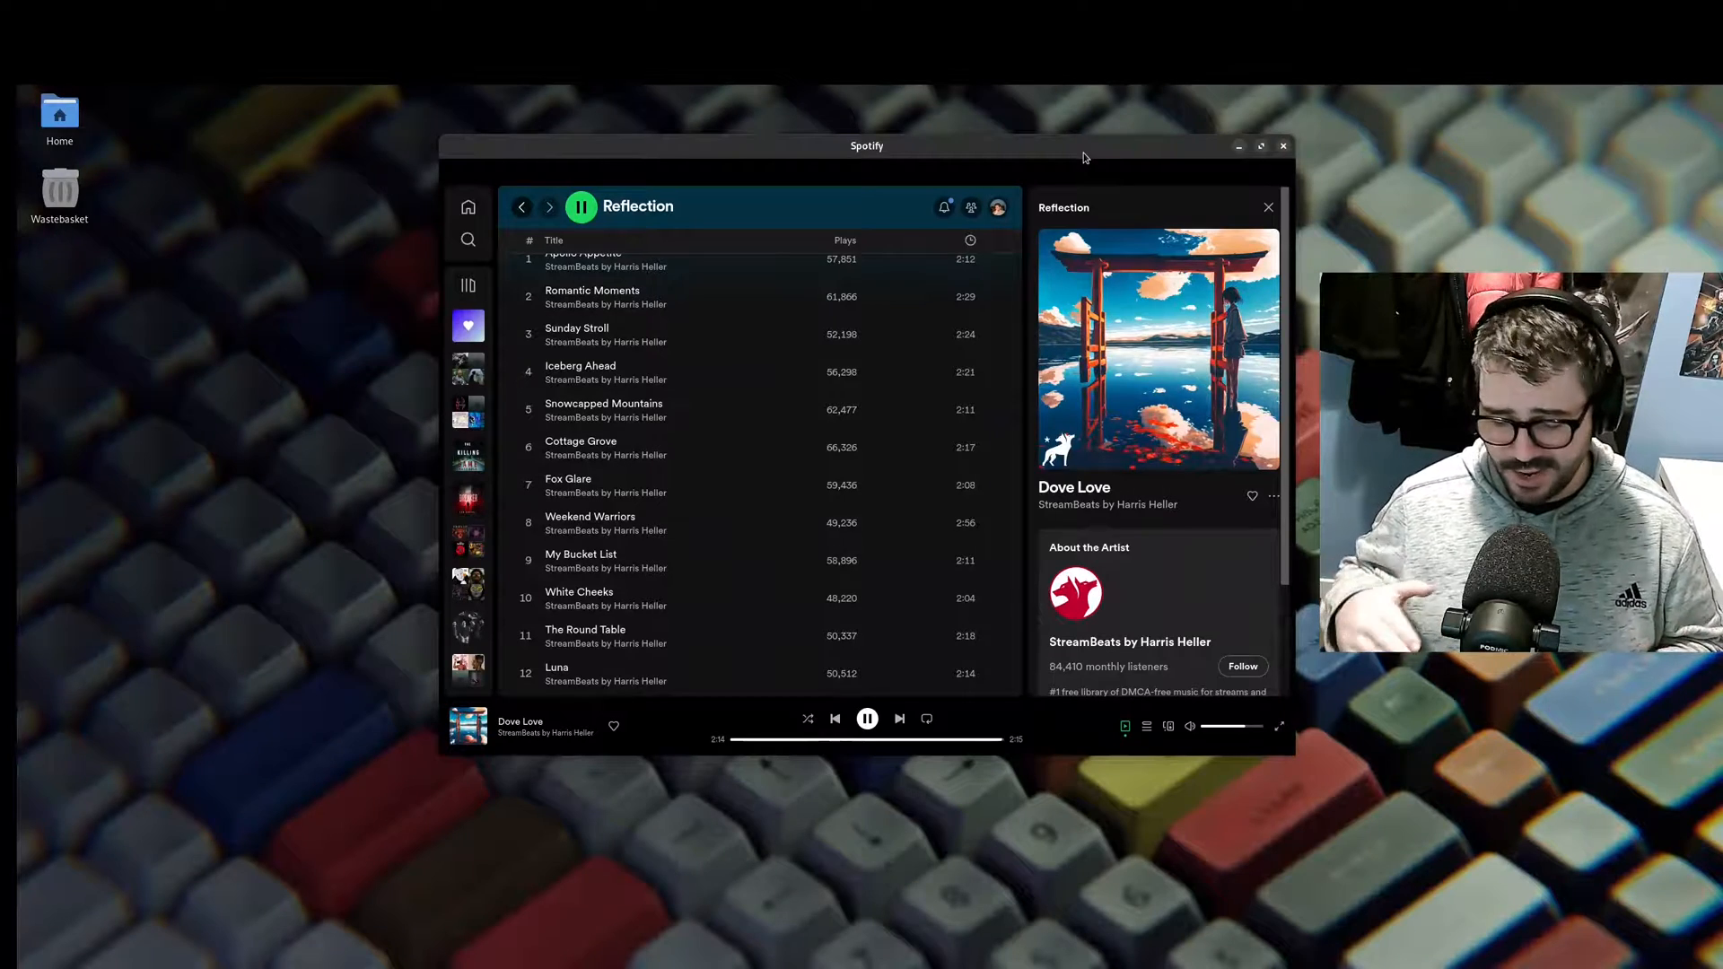
# - Launch GNOME Software and scroll the Explore page down to Editor's Choice
pyautogui.click(899, 718)
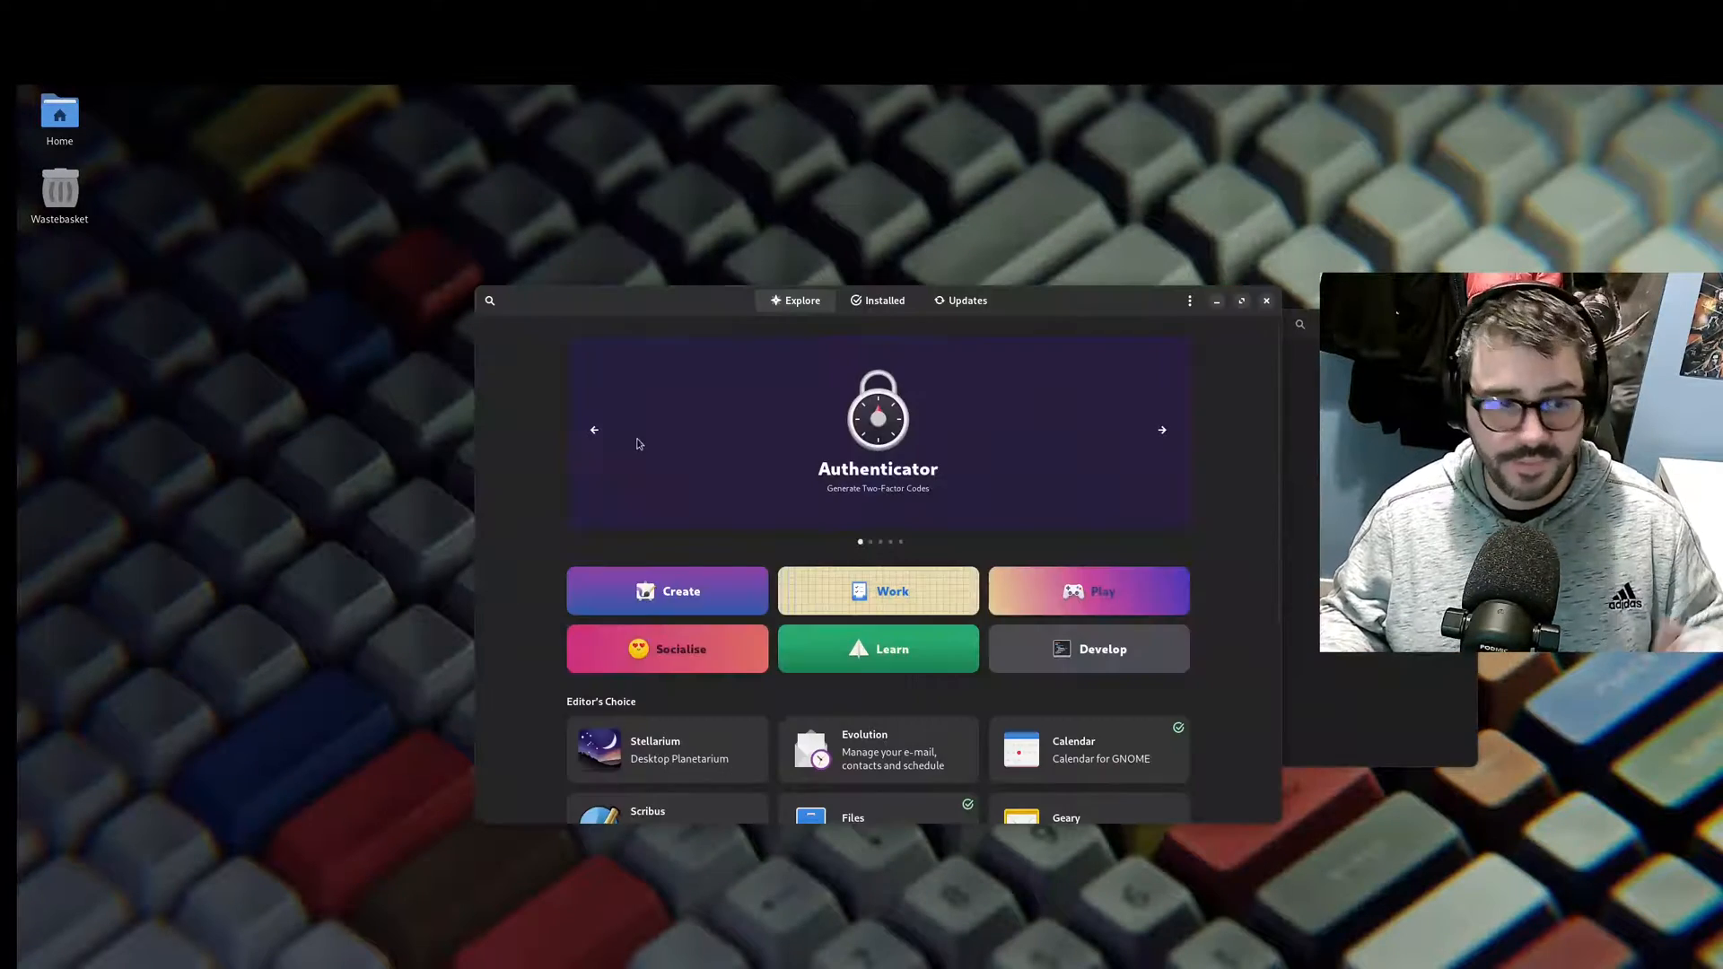
pyautogui.scroll(-3)
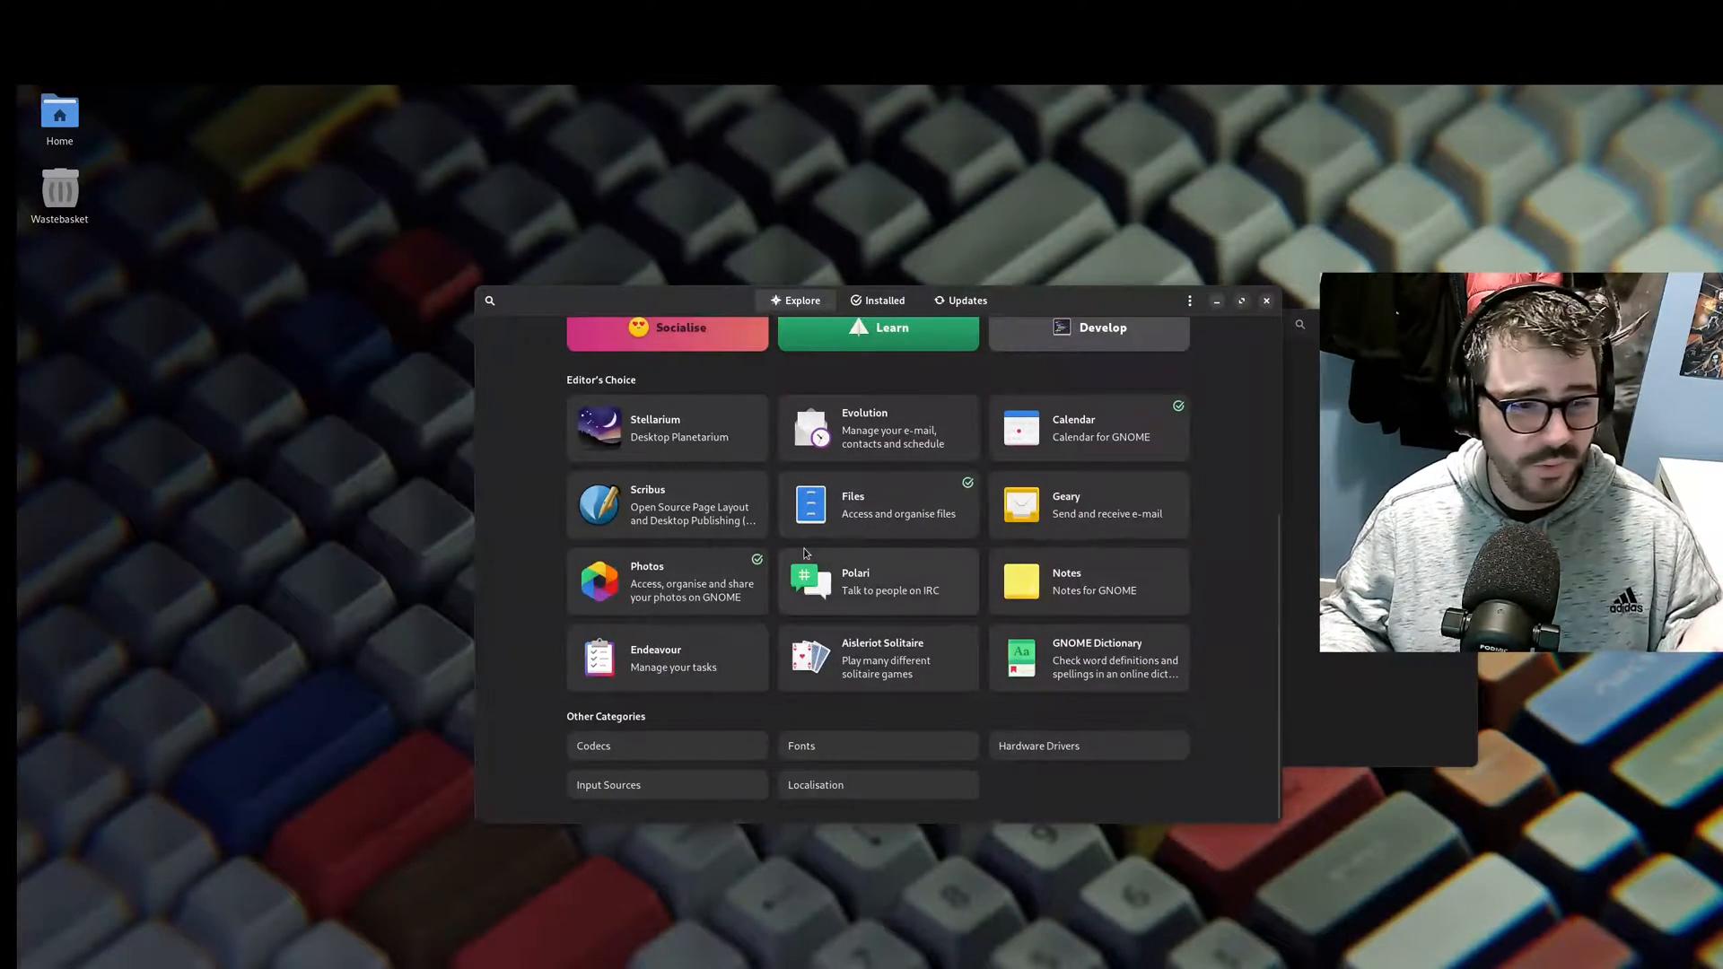
# - Search GNOME Software for 'libreoffice' to confirm the suite is installed, then skip to the next Spotify track
pyautogui.write('libreoffice')
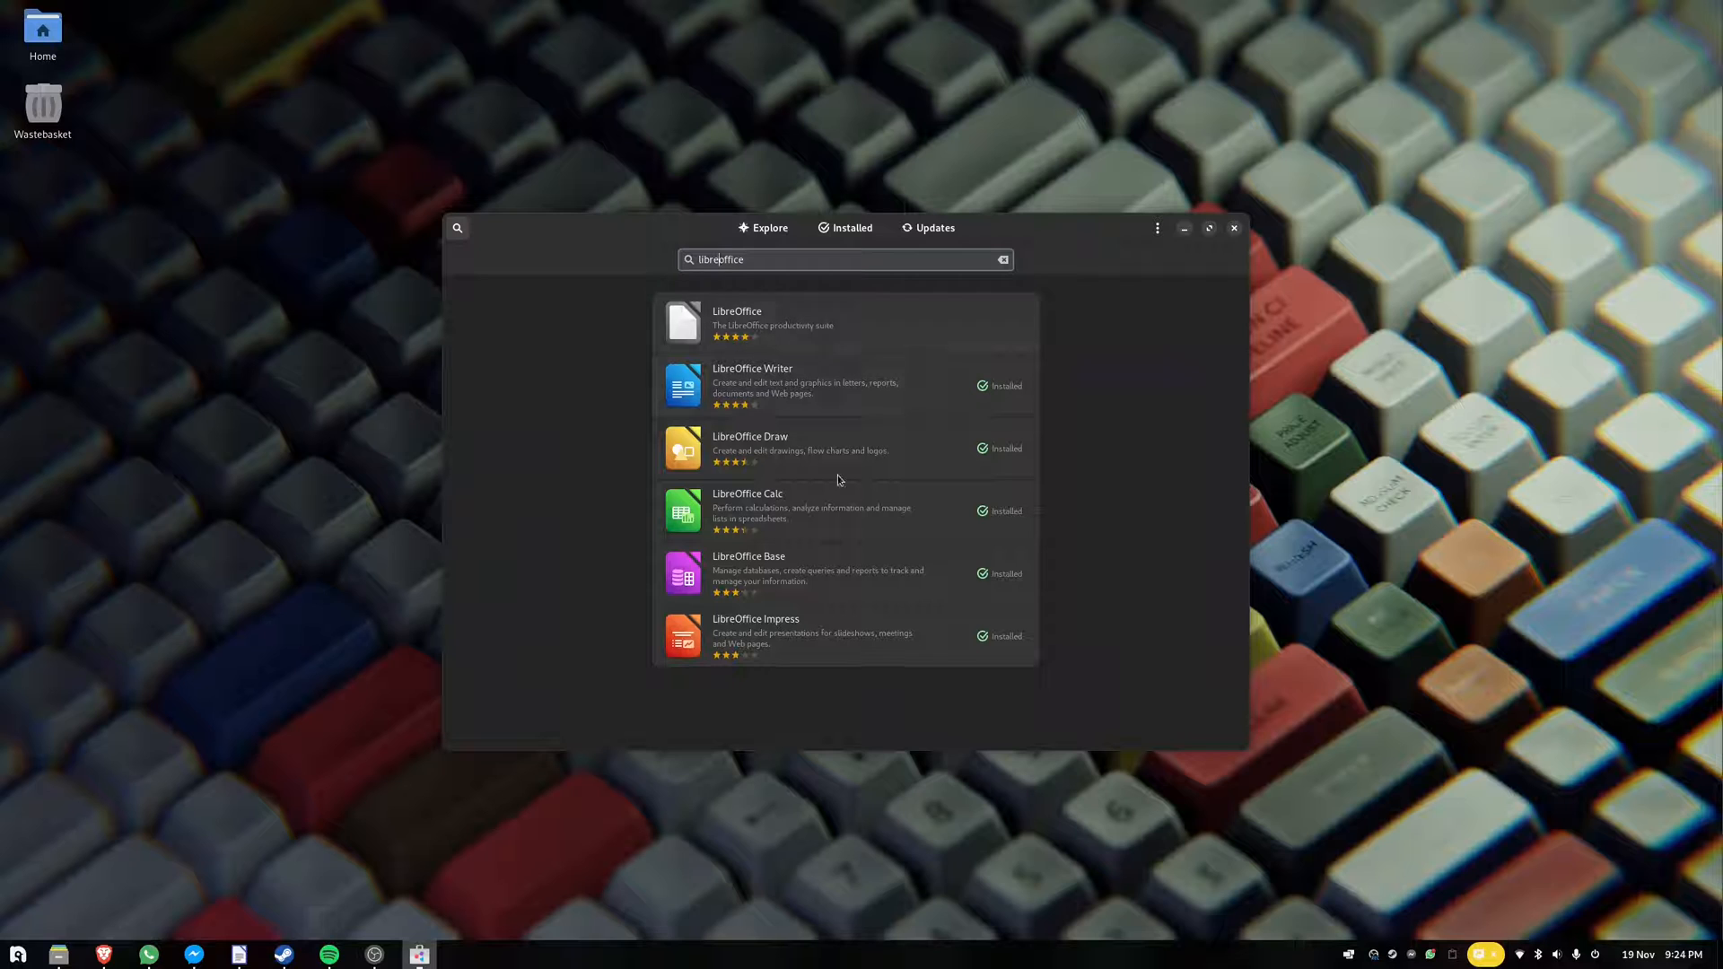
pyautogui.moveTo(1147, 441)
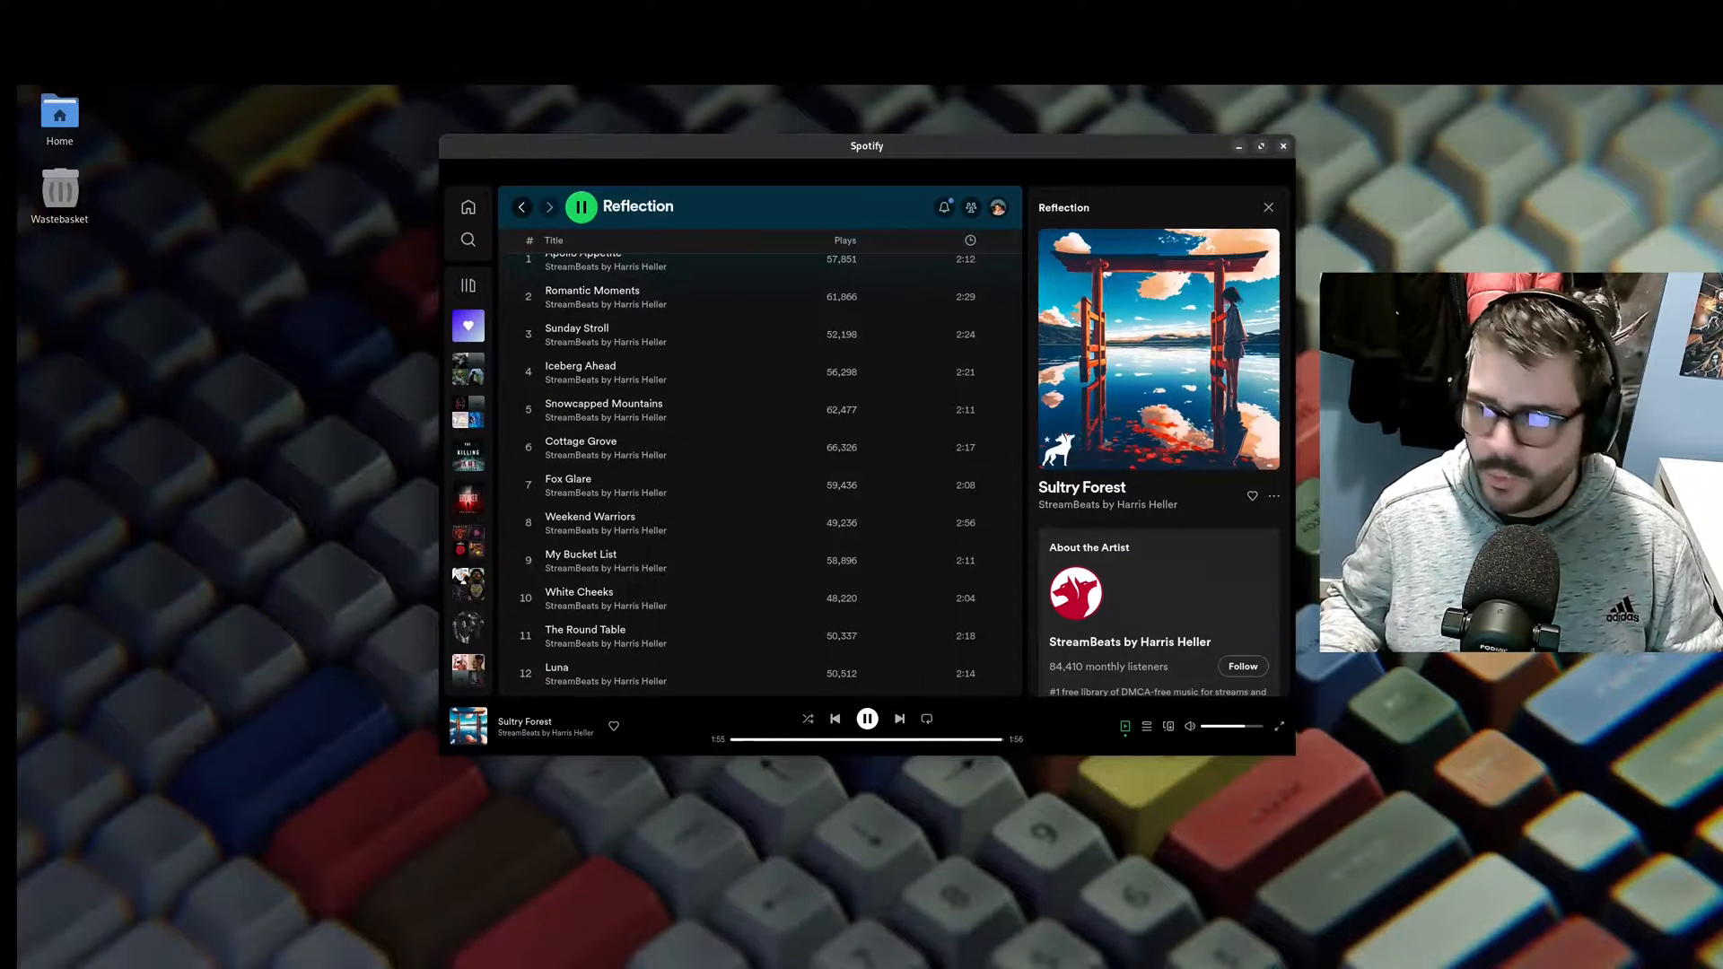
pyautogui.click(899, 718)
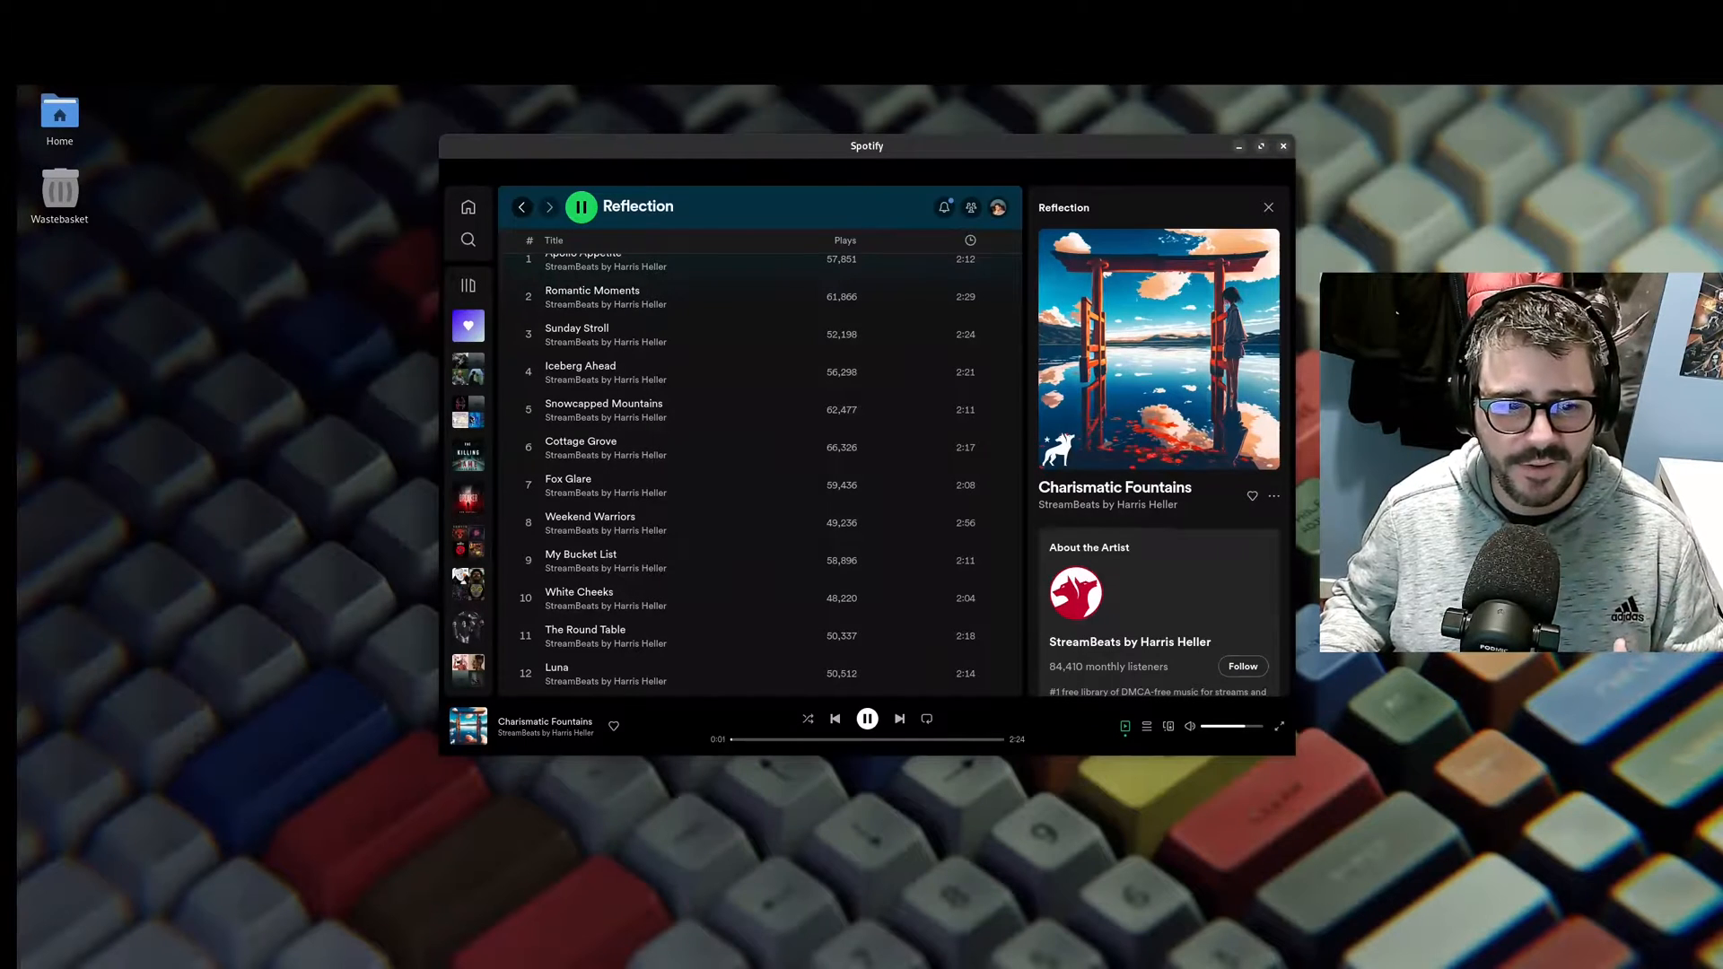